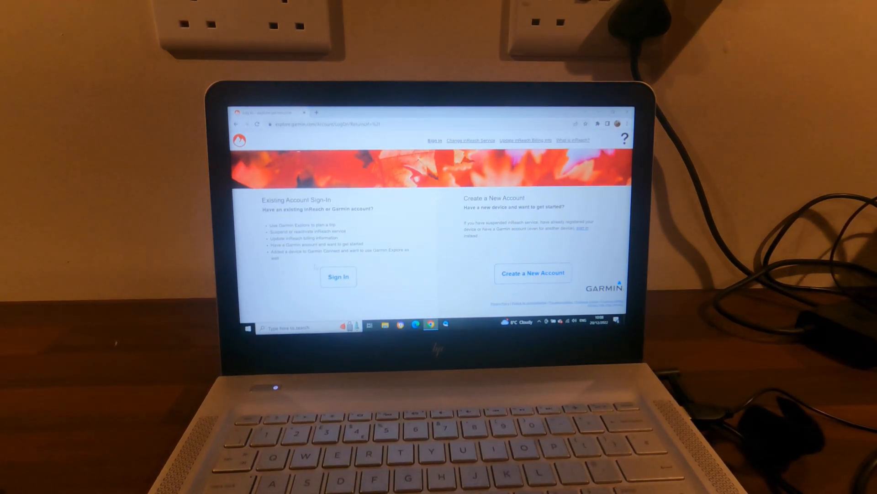
# - Sign in with the existing Garmin account to reach the Welcome to Explore home page
pyautogui.click(338, 276)
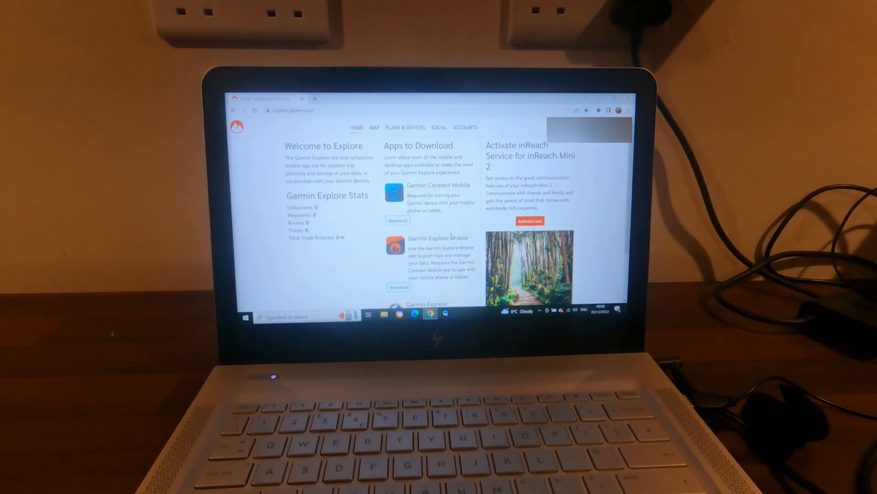
# - Scroll the home page toward PLANS & DEVICES to view the Instinct Solar watch
pyautogui.scroll(-3)
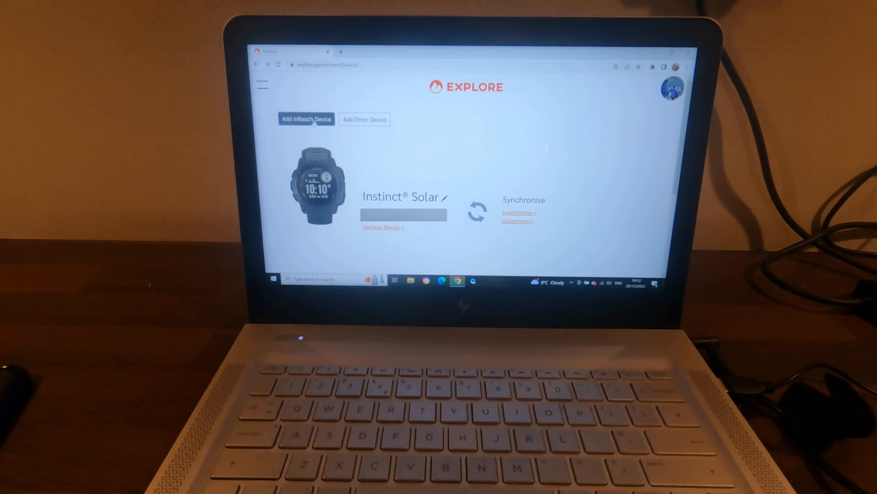
# - Add an inReach device with its IMEI and authorization code
pyautogui.click(306, 119)
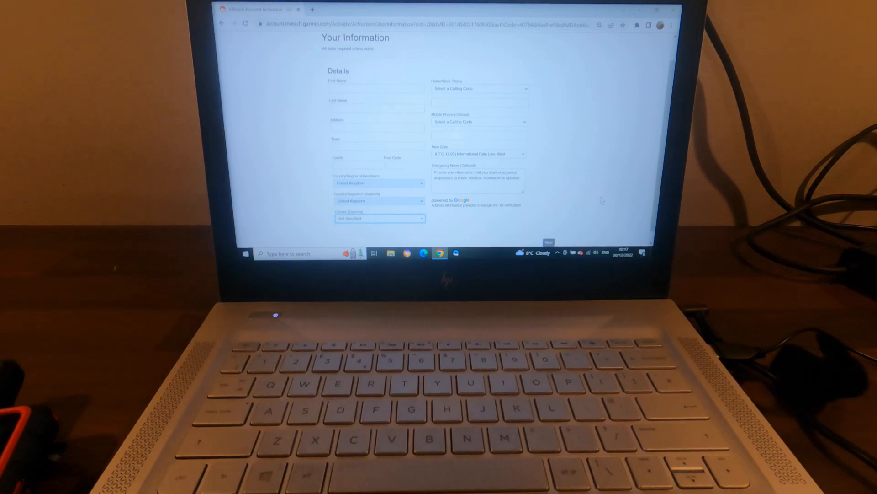
# - Submit the Your Information personal details form
pyautogui.click(548, 242)
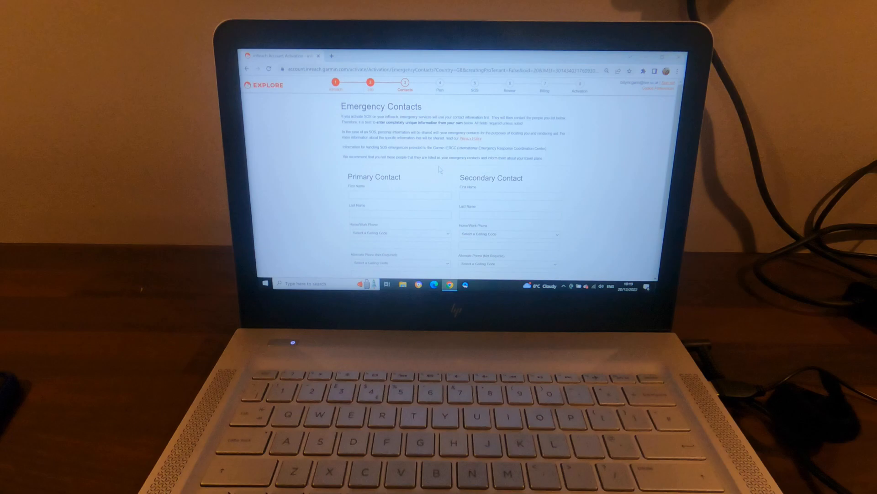
# - Submit the primary and secondary emergency contact details
pyautogui.scroll(-3)
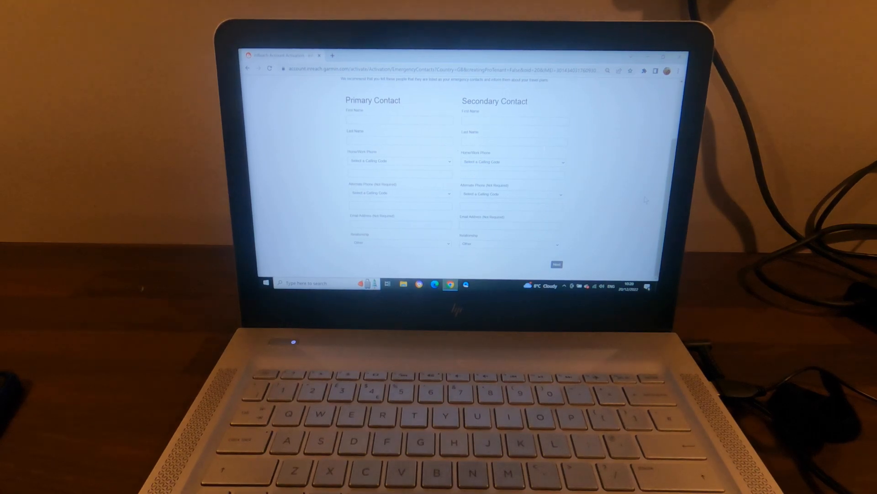
pyautogui.click(557, 264)
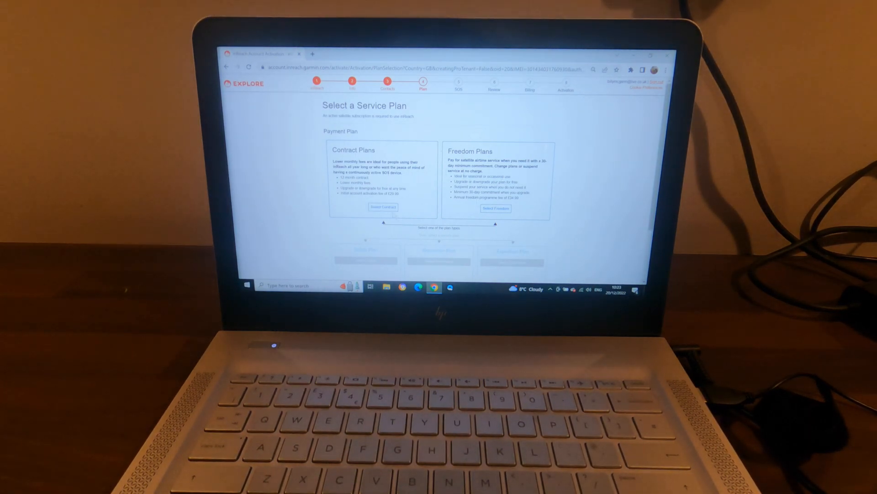
# - Choose the Contract option and select the €12.99/month Safety Plan
pyautogui.click(383, 207)
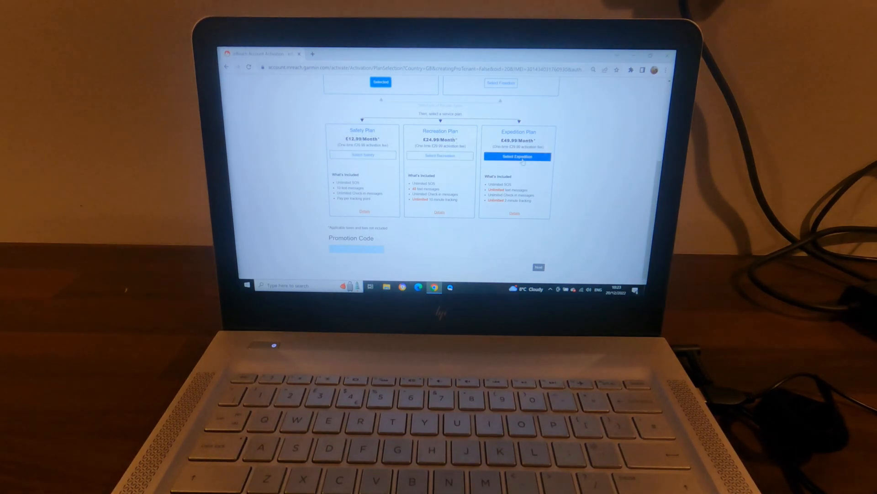
pyautogui.click(517, 156)
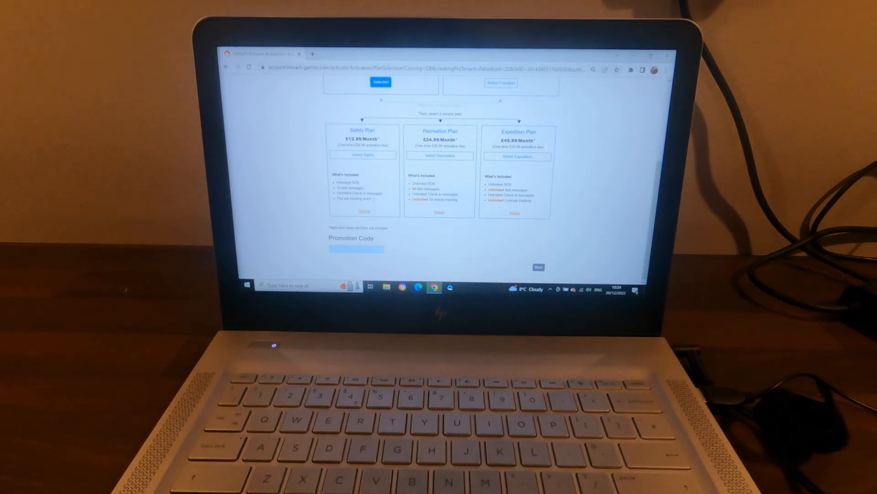
pyautogui.click(362, 155)
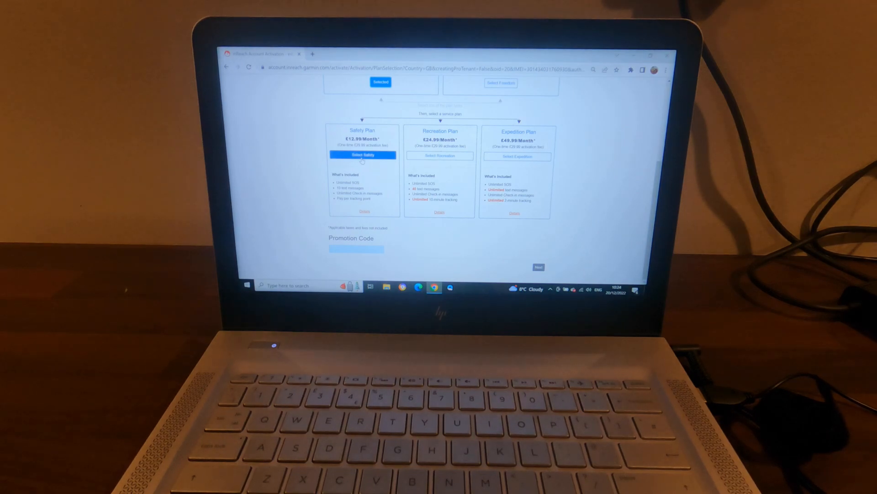
pyautogui.click(362, 155)
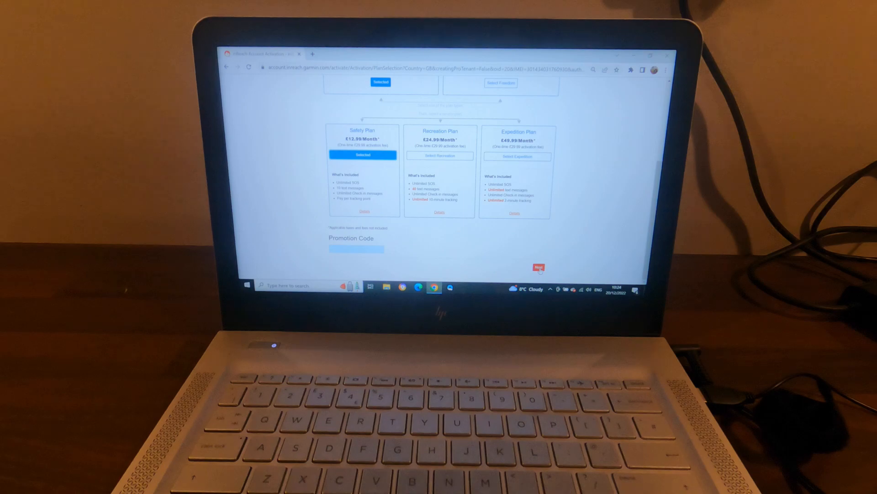
pyautogui.click(538, 267)
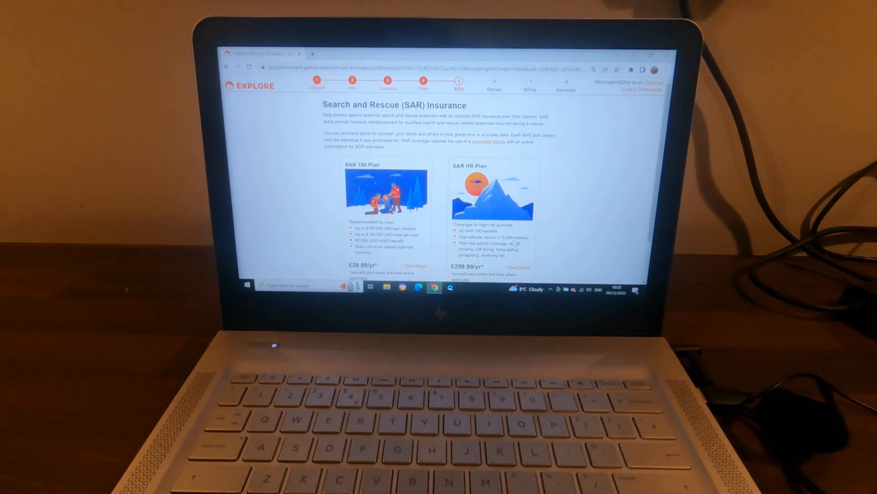
pyautogui.scroll(-3)
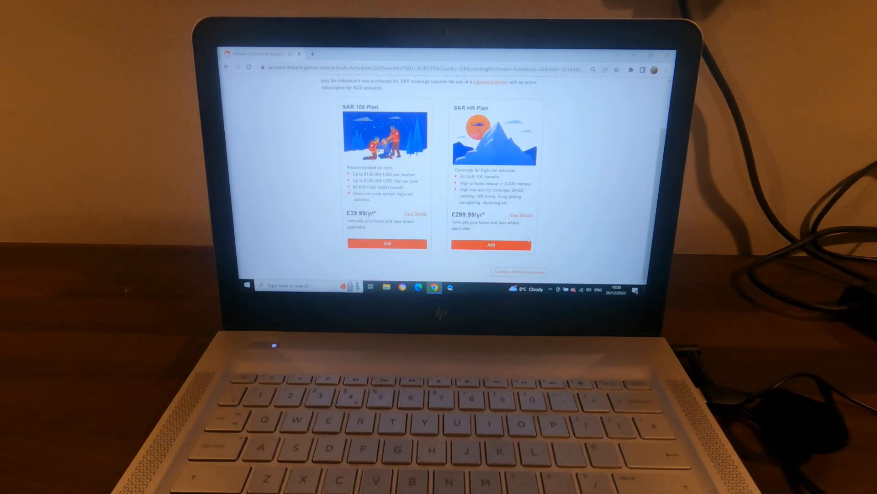
pyautogui.scroll(3)
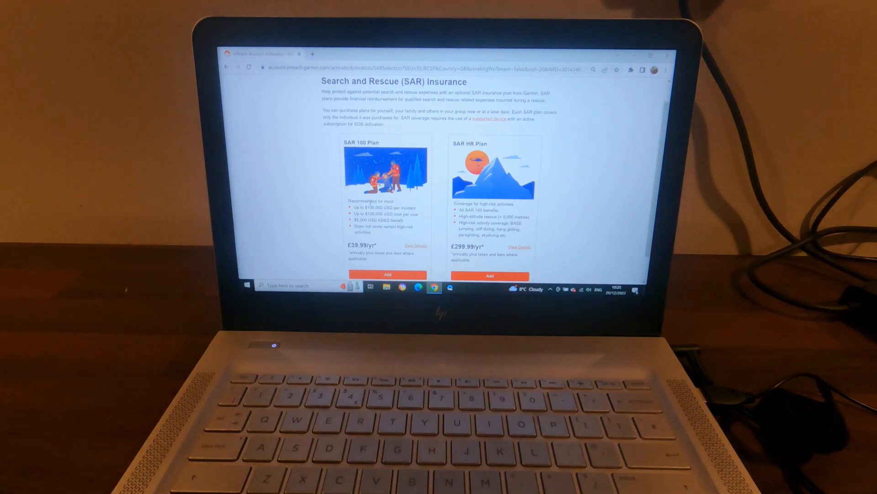
pyautogui.scroll(-3)
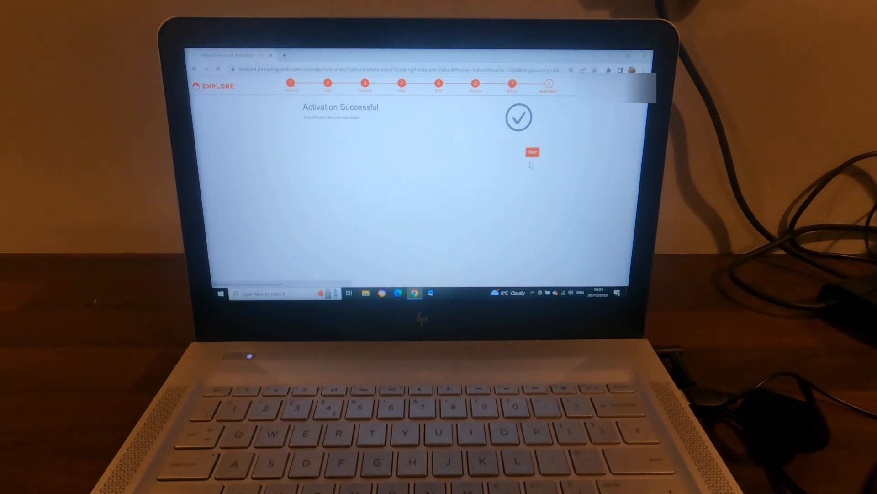
# - Continue past Activation Successful and the Completing Activation and Messaging info
pyautogui.click(532, 151)
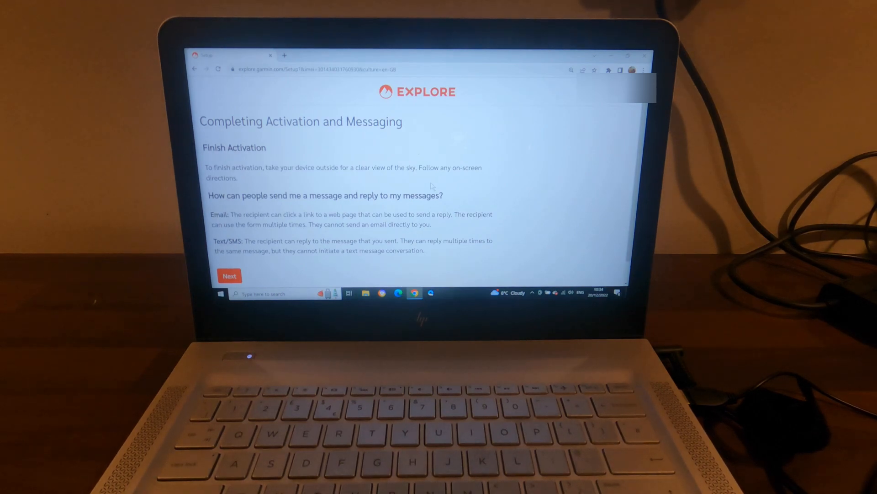
pyautogui.scroll(-3)
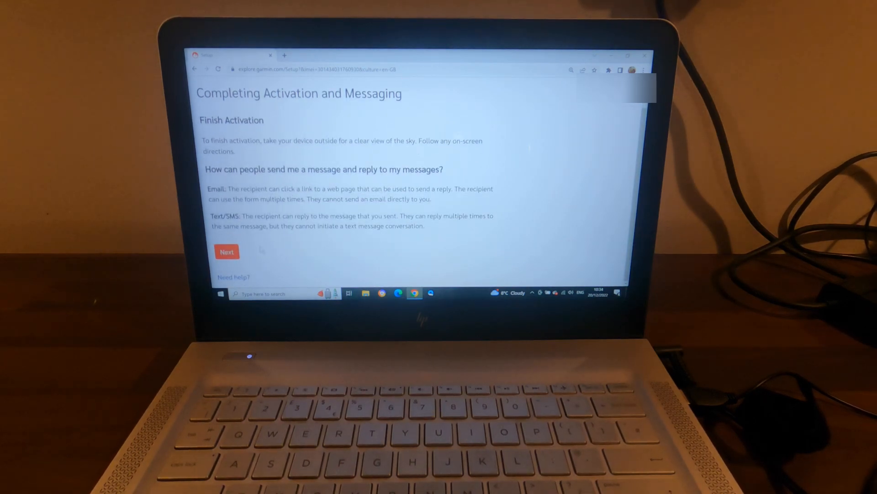
pyautogui.click(226, 252)
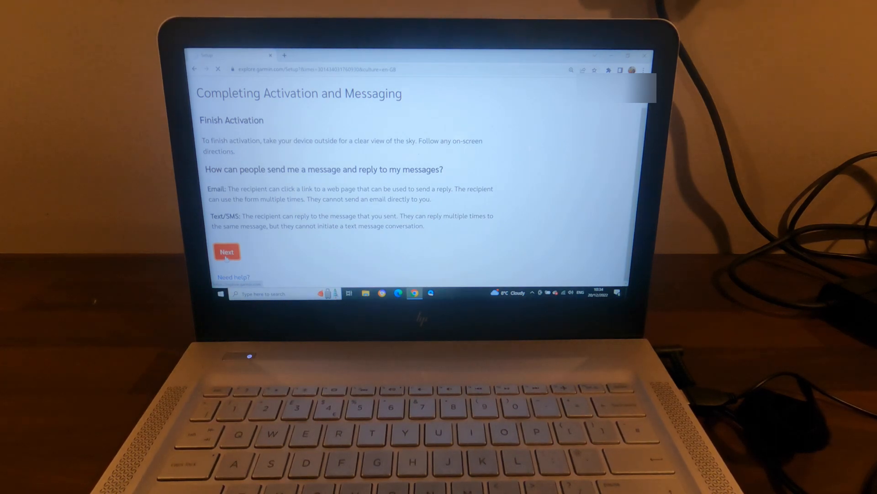
pyautogui.click(226, 251)
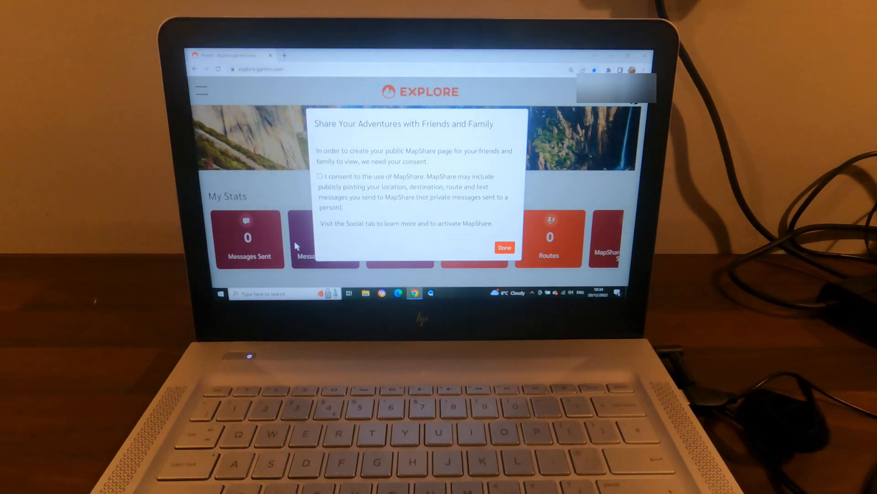